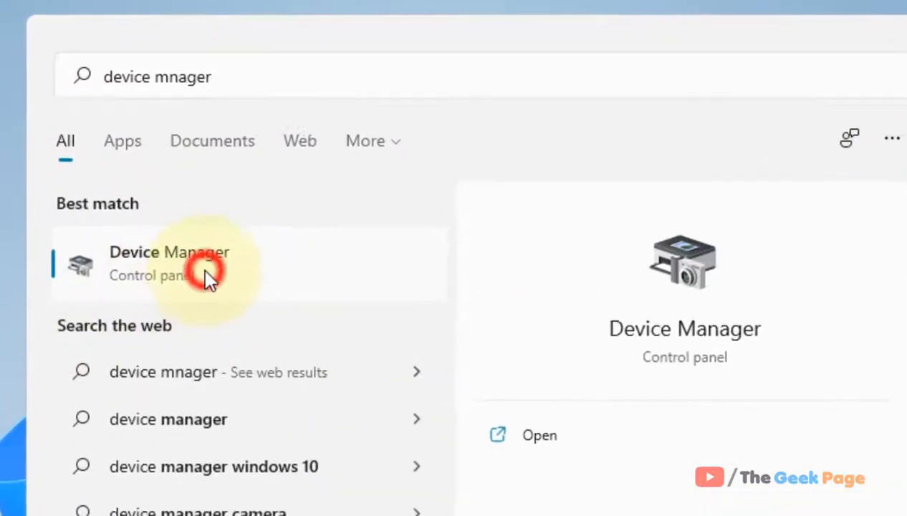
Launch Device Manager from the Start search best match
click(169, 263)
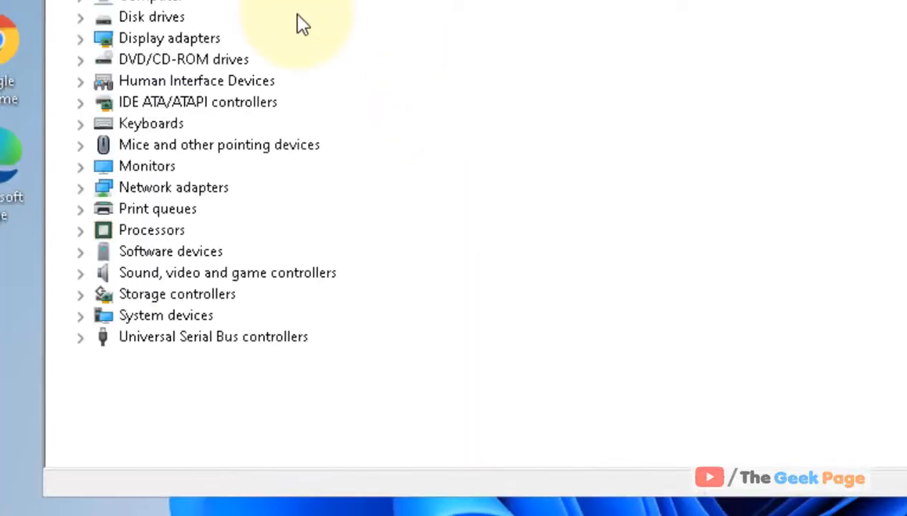
Expand 'Sound, video and game controllers' and select the High Definition Audio Device
click(226, 272)
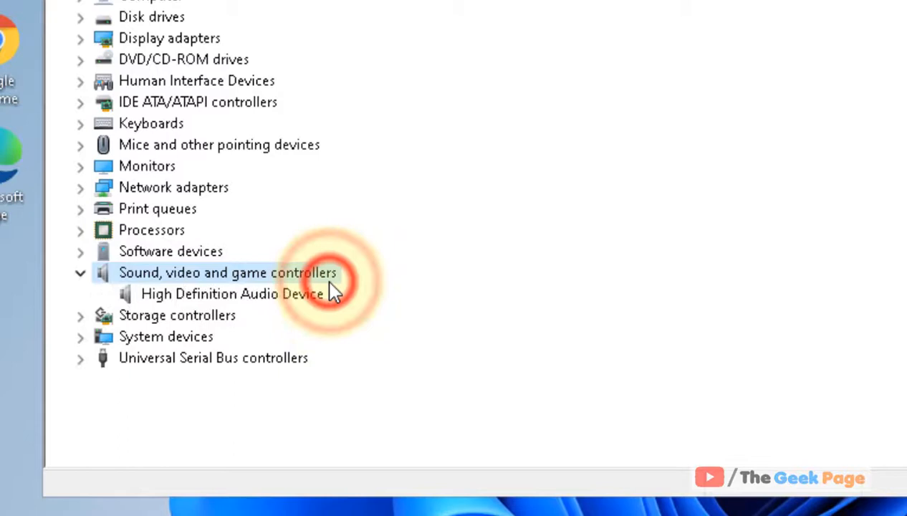
click(232, 293)
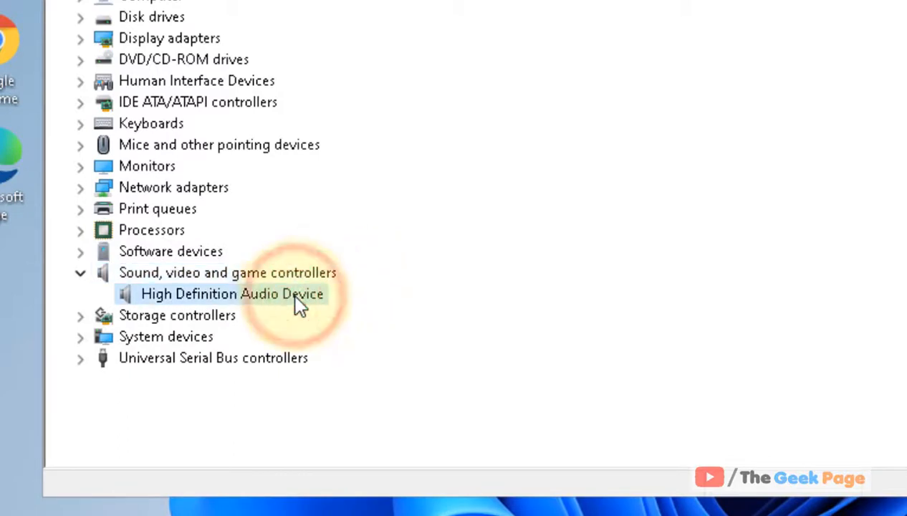
mouse_move(265, 348)
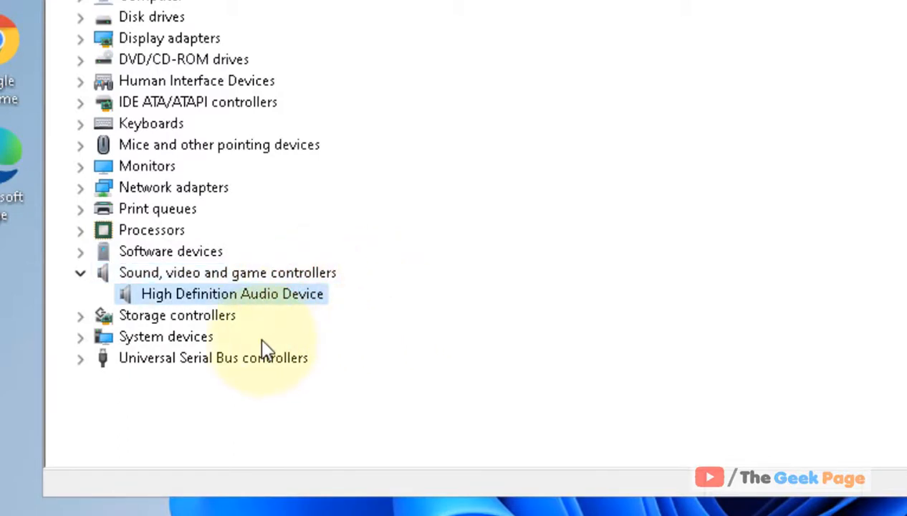
mouse_move(267, 327)
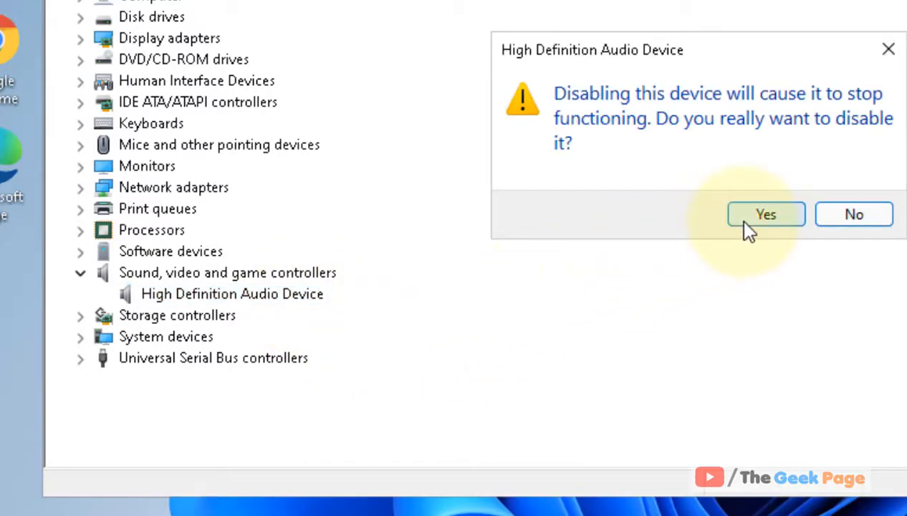
Confirm disabling the High Definition Audio Device with Yes, bringing up the restart prompt
click(765, 215)
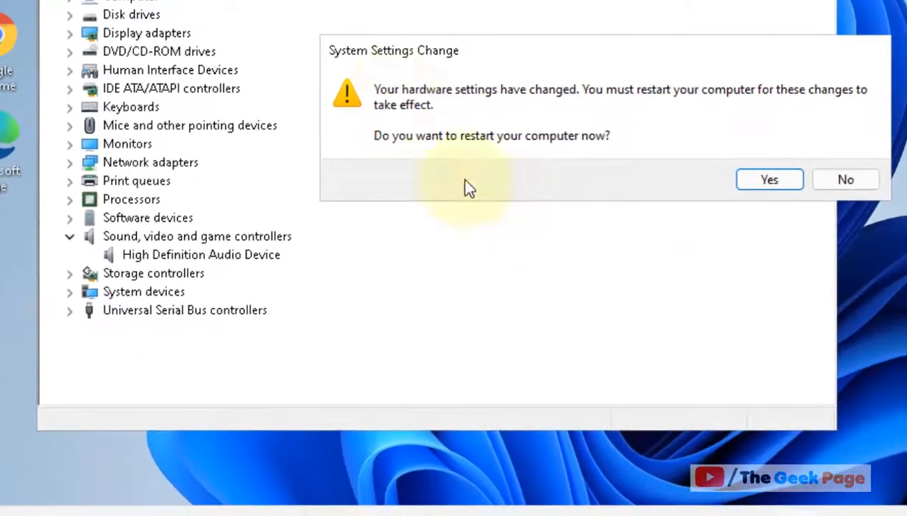
mouse_move(622, 107)
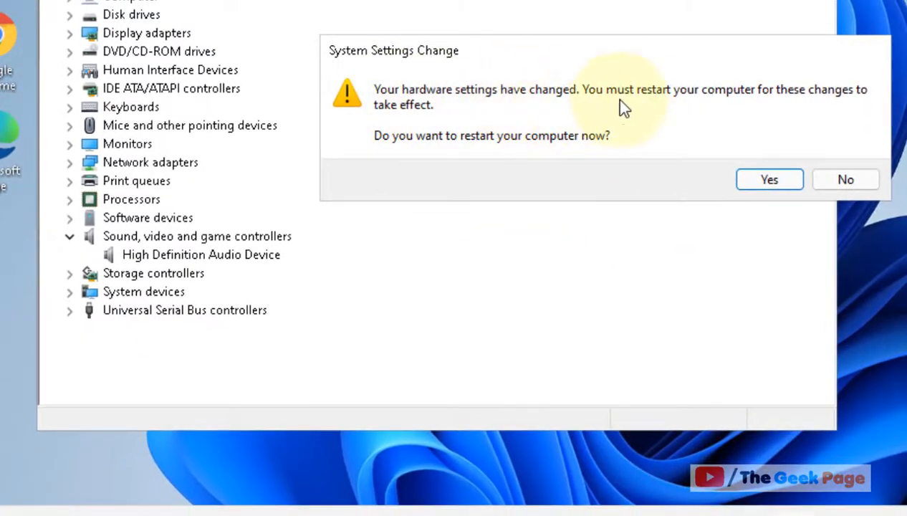
mouse_move(423, 114)
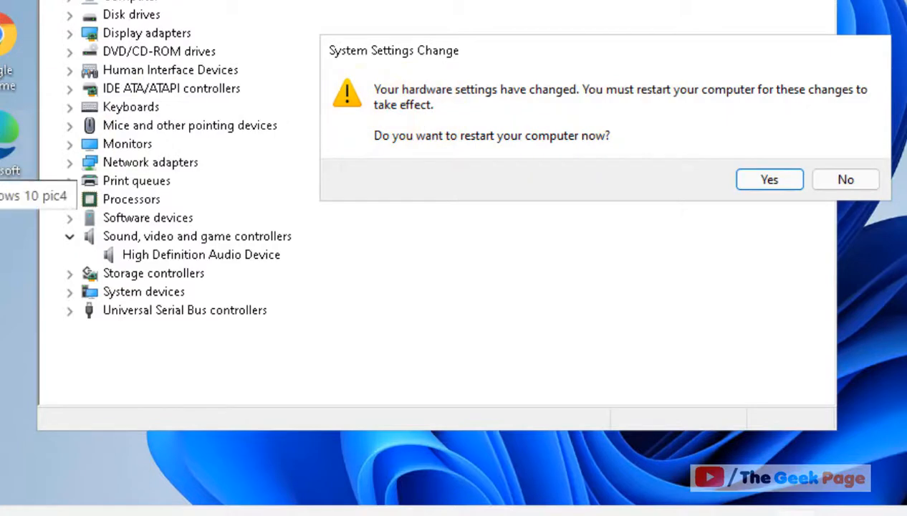
mouse_move(629, 185)
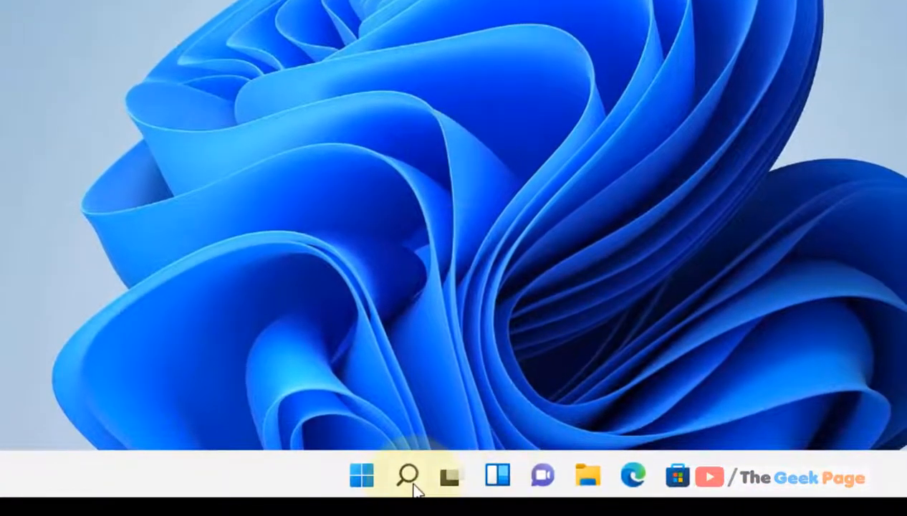
Search for 'device manager' in Windows Search and launch Device Manager again
click(407, 490)
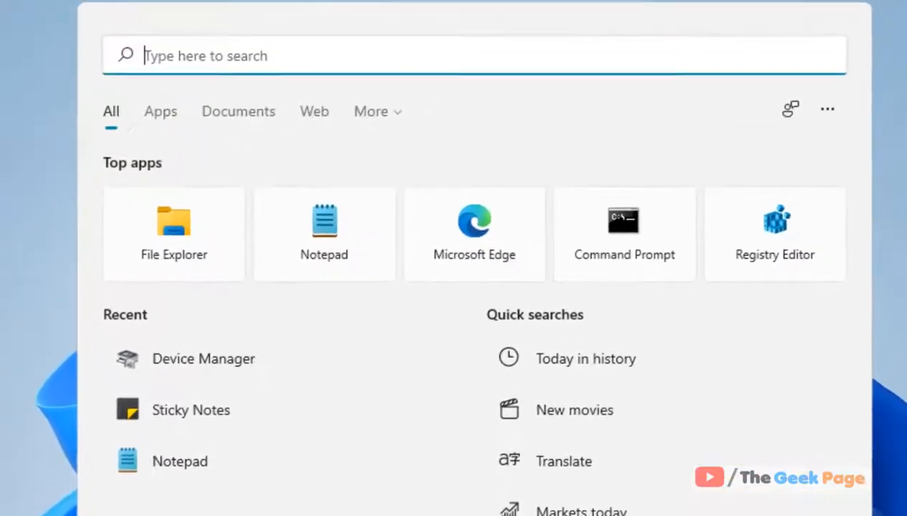
text(device manager)
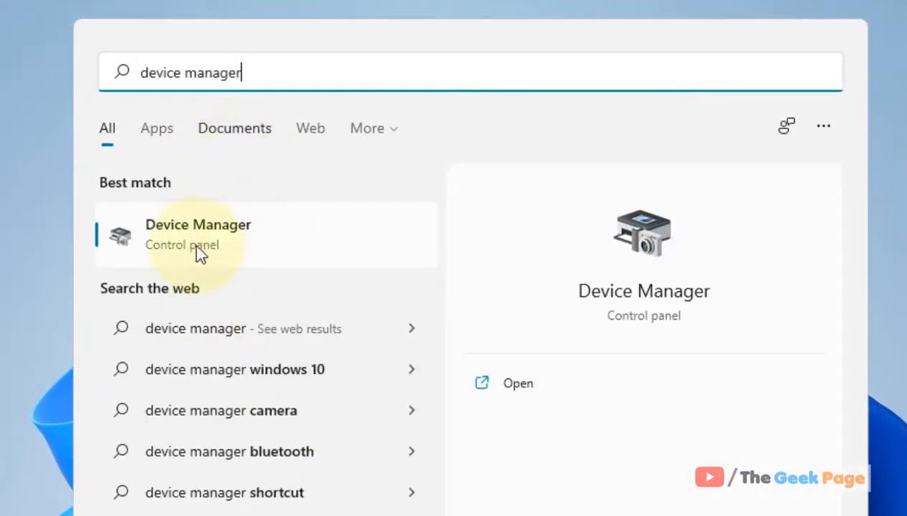
click(197, 235)
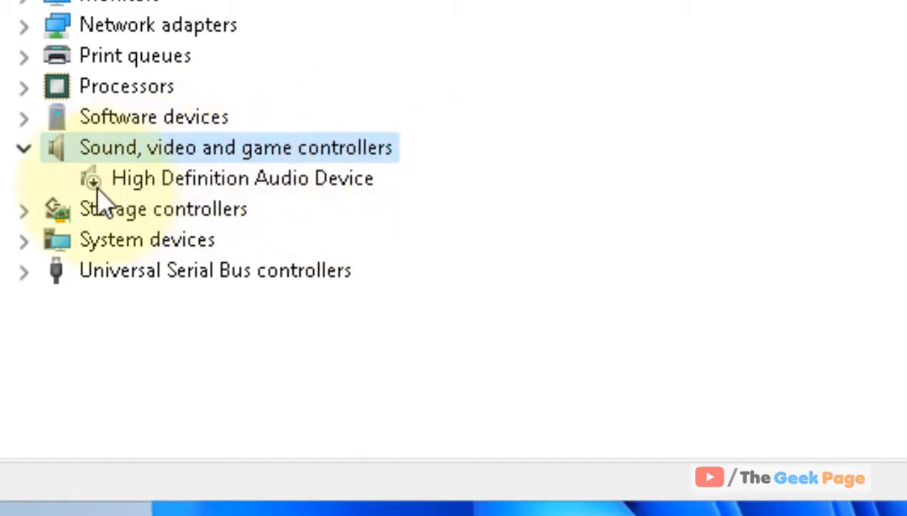
Re-enable the High Definition Audio Device via its context-menu Enable device command
click(241, 178)
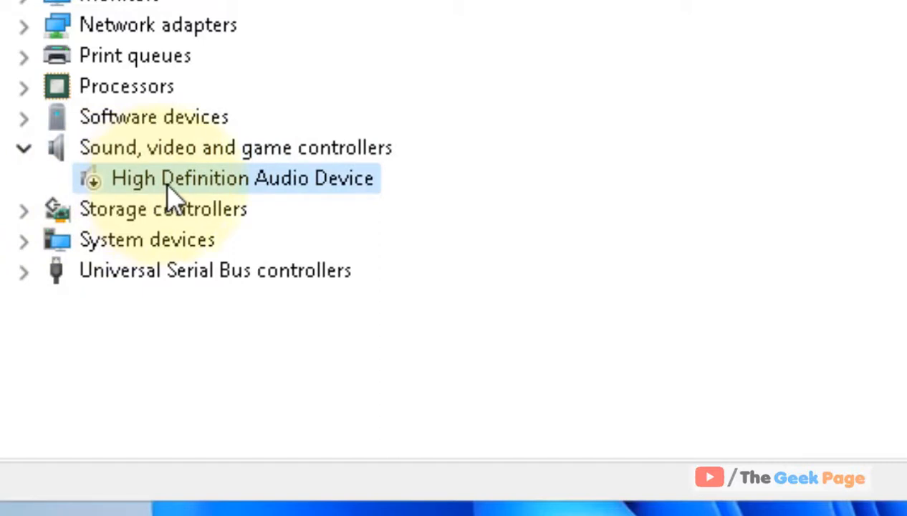
right_click(241, 177)
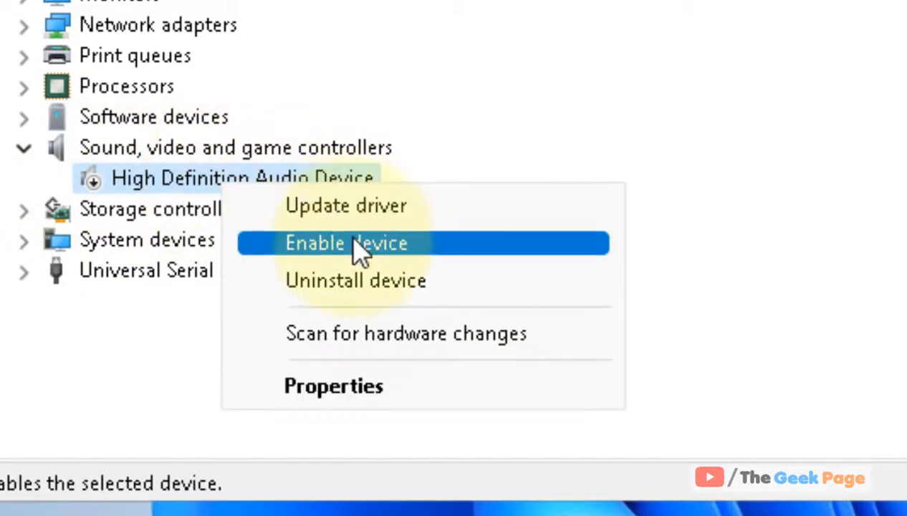
click(343, 242)
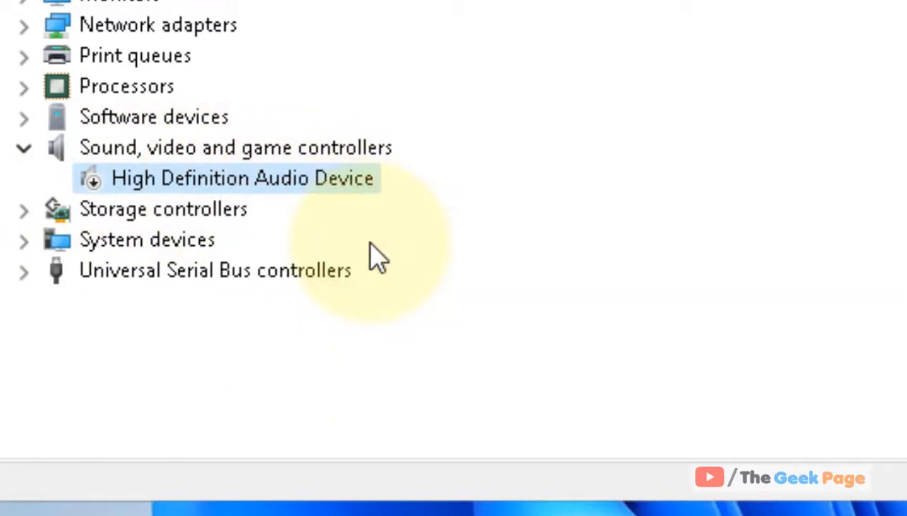